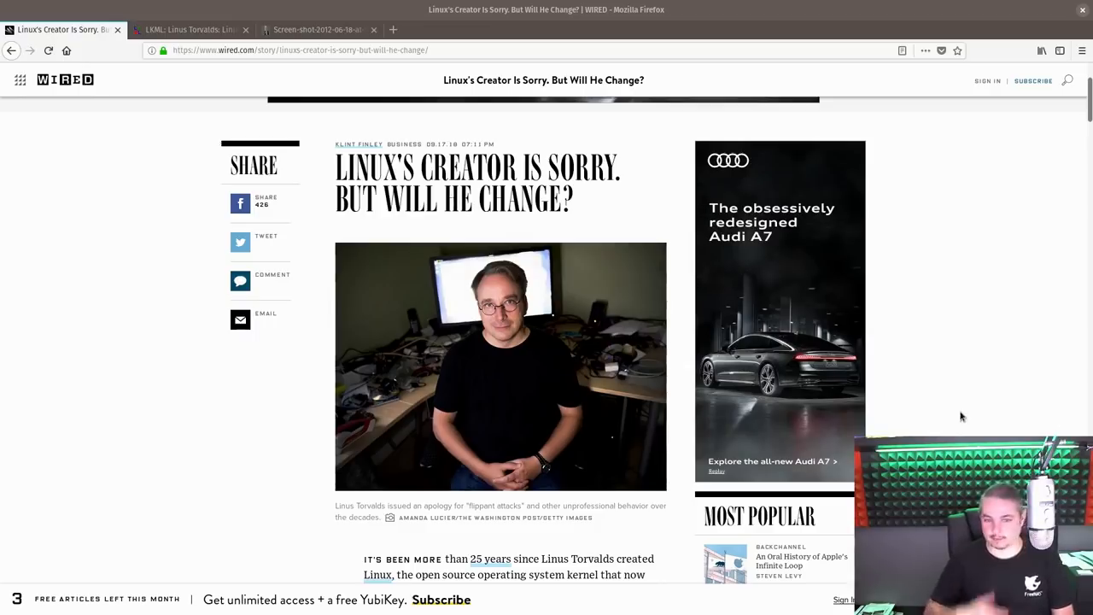
# Finish scrolling the Wired article and switch to the LKML 4.19-rc4 apology post
pyautogui.scroll(-3)
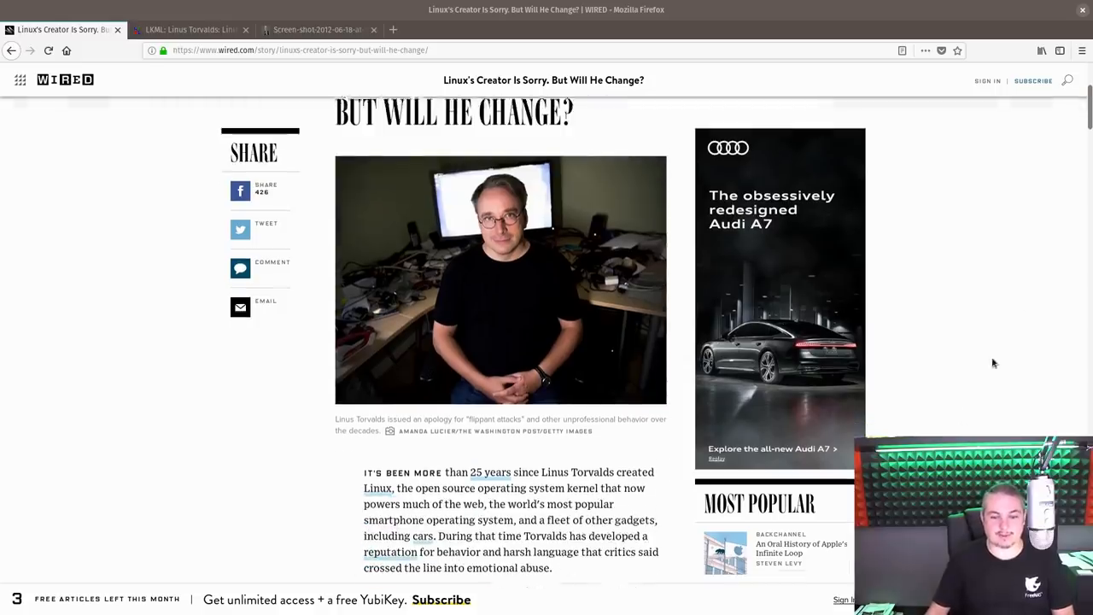
pyautogui.scroll(3)
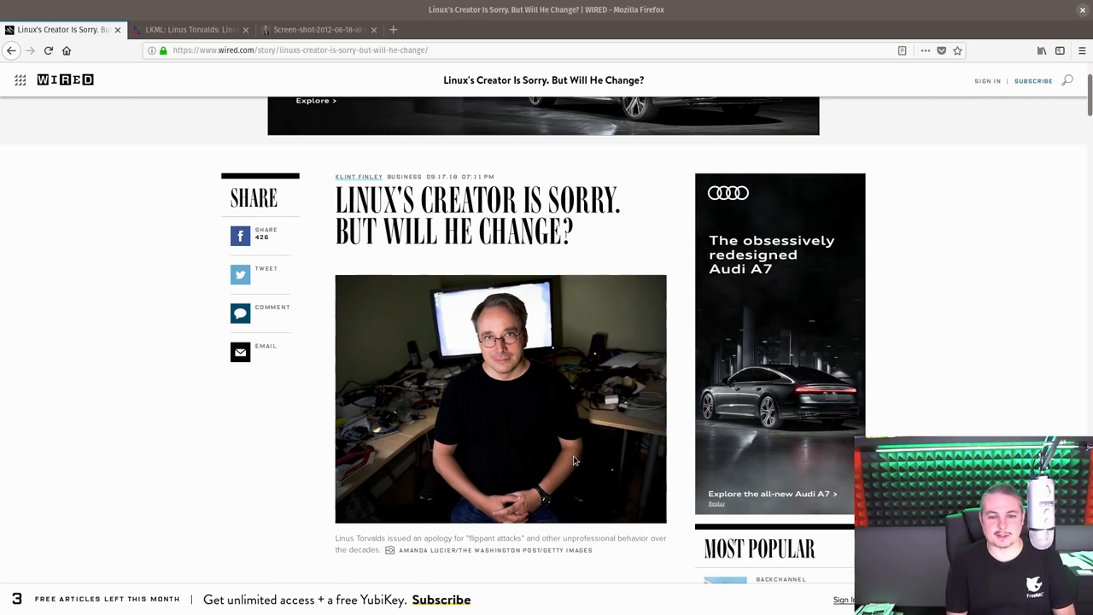
pyautogui.scroll(-3)
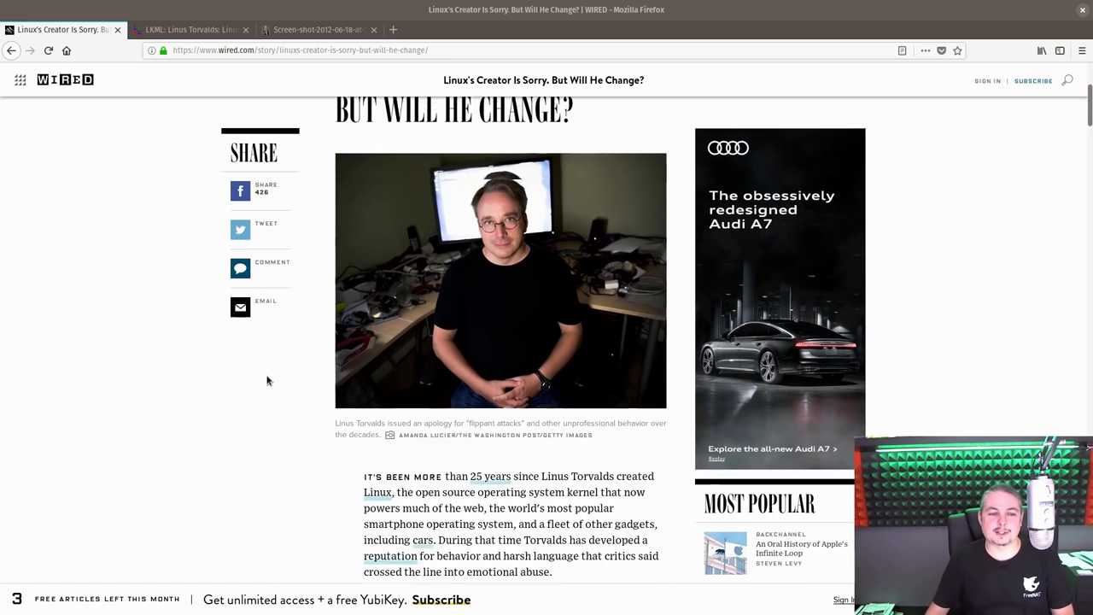
pyautogui.scroll(-3)
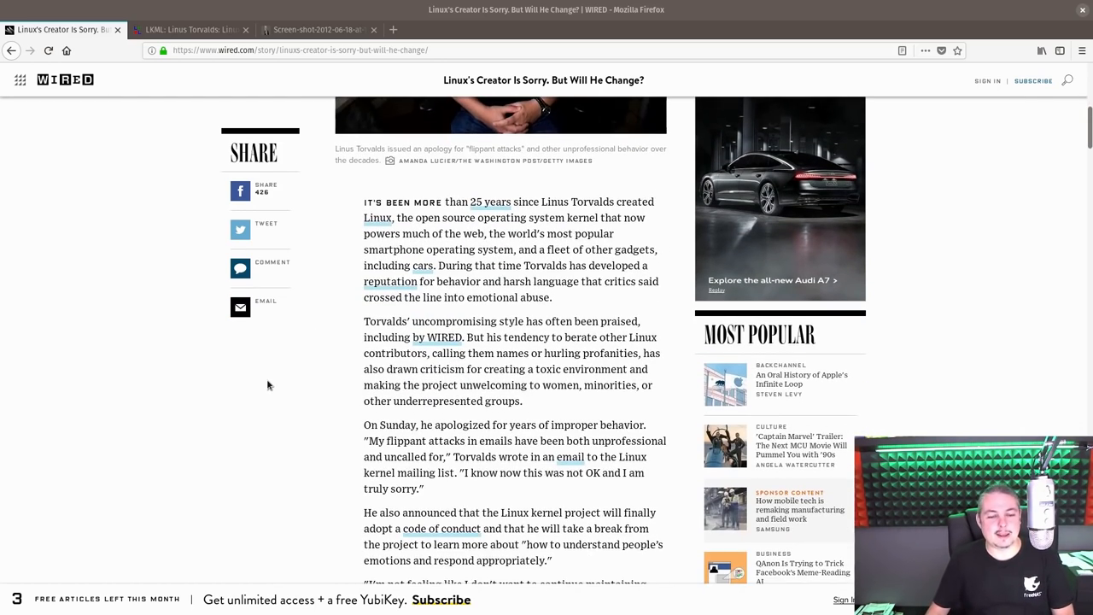
pyautogui.scroll(-3)
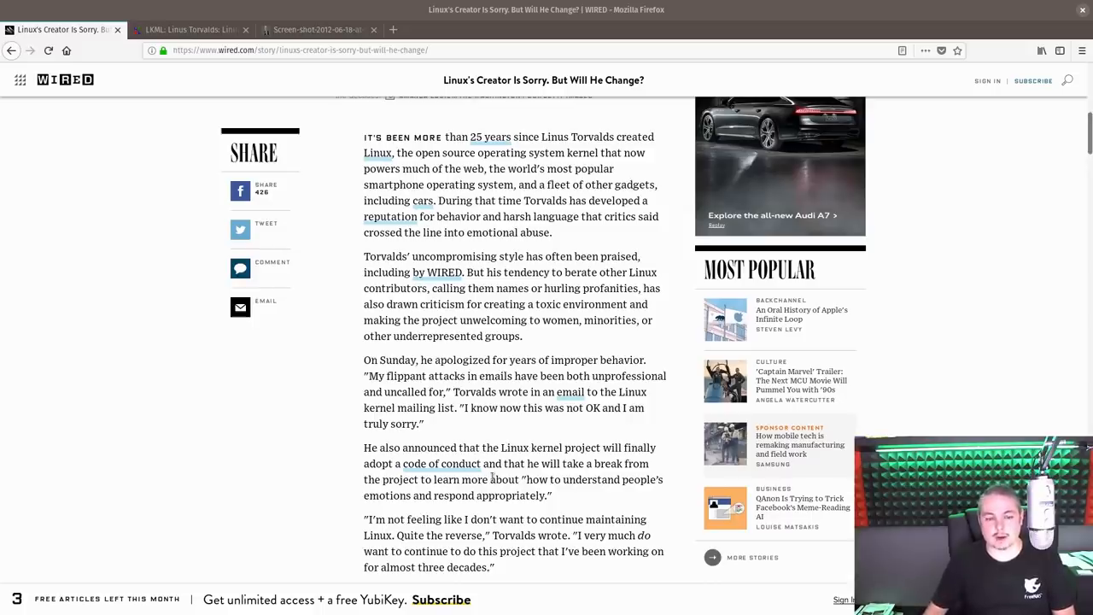
pyautogui.click(191, 29)
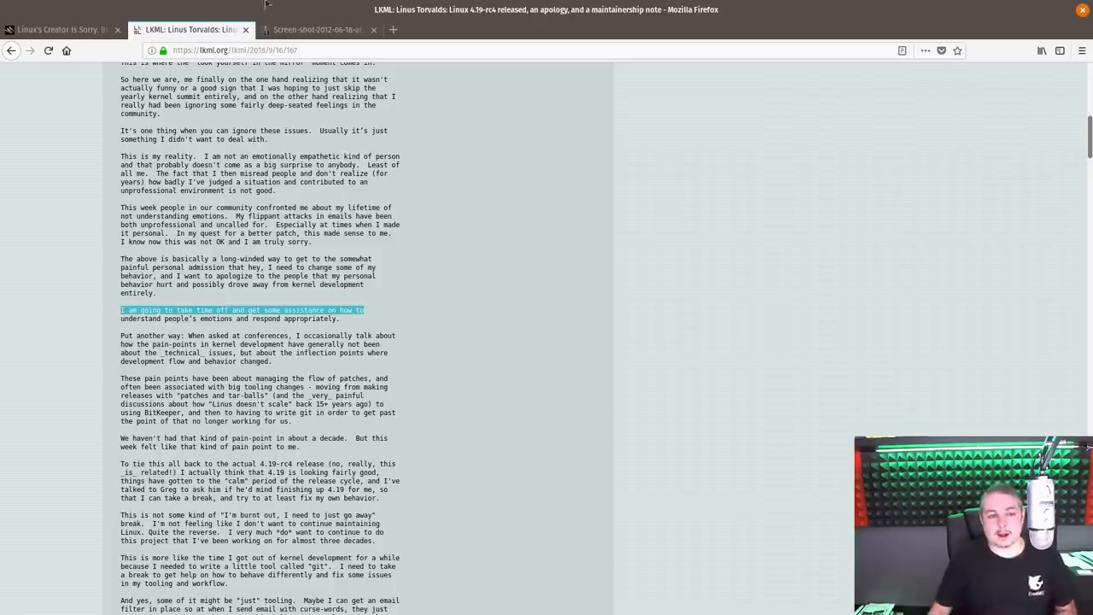
# Glance at the Torvalds conference photo tab and return to the LKML post
pyautogui.click(325, 29)
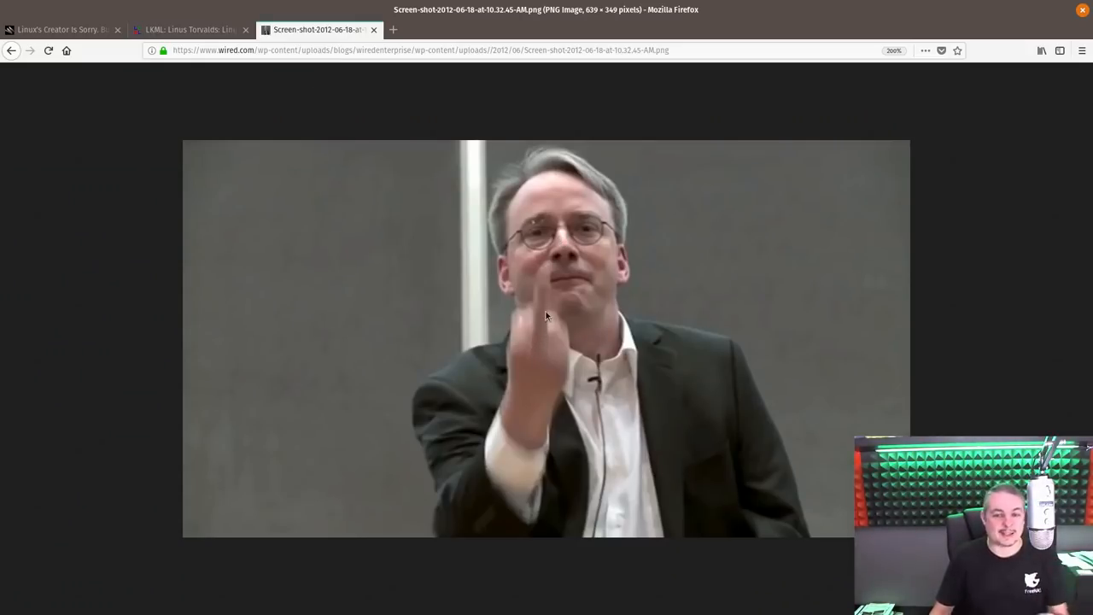
pyautogui.click(179, 27)
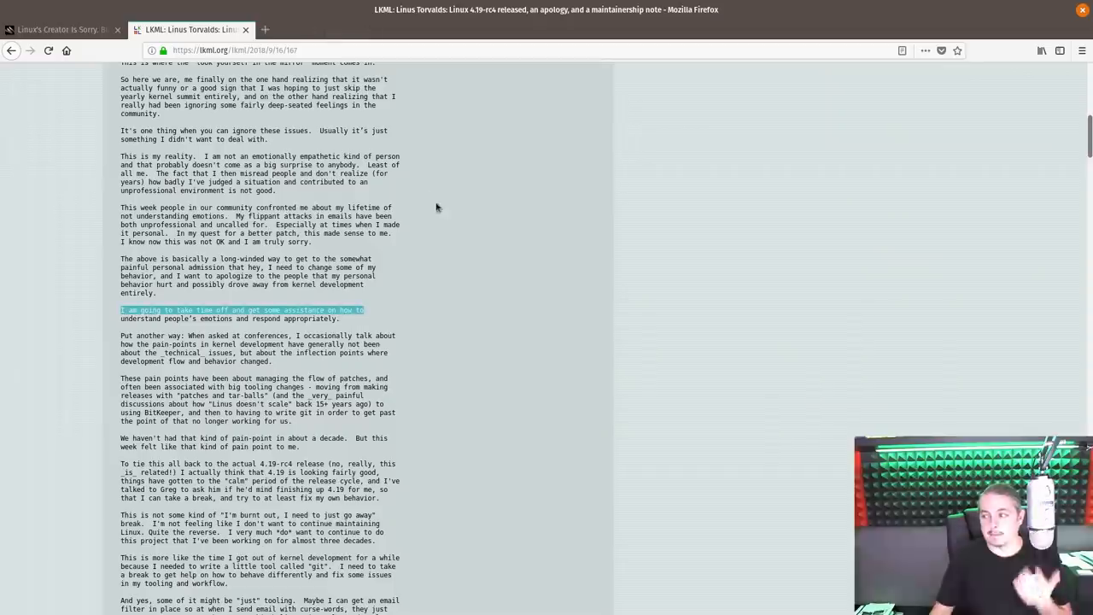
pyautogui.moveTo(454, 311)
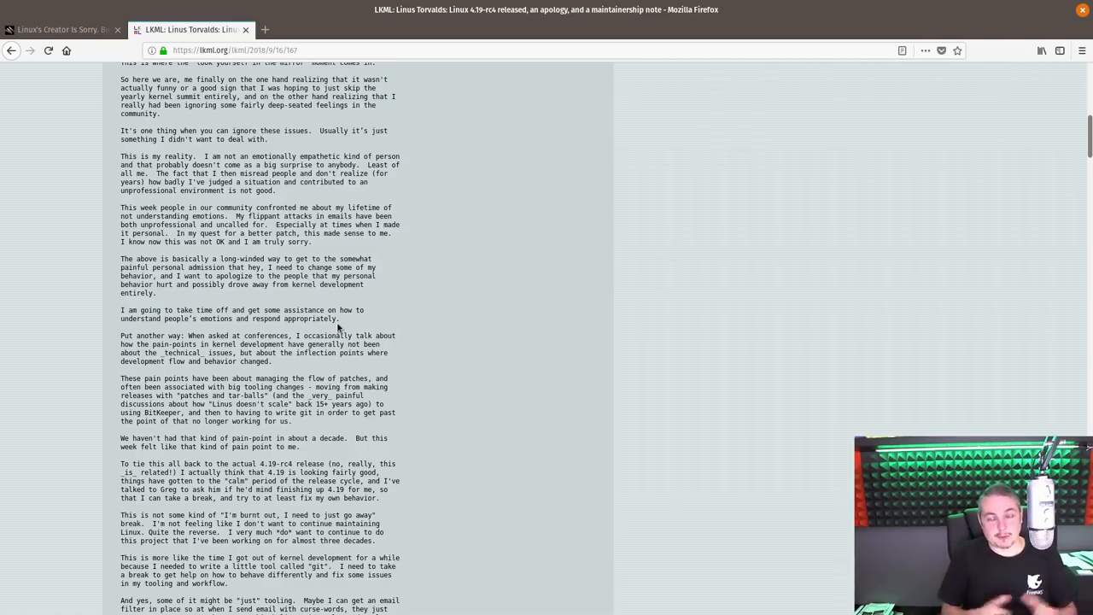
pyautogui.moveTo(362, 205)
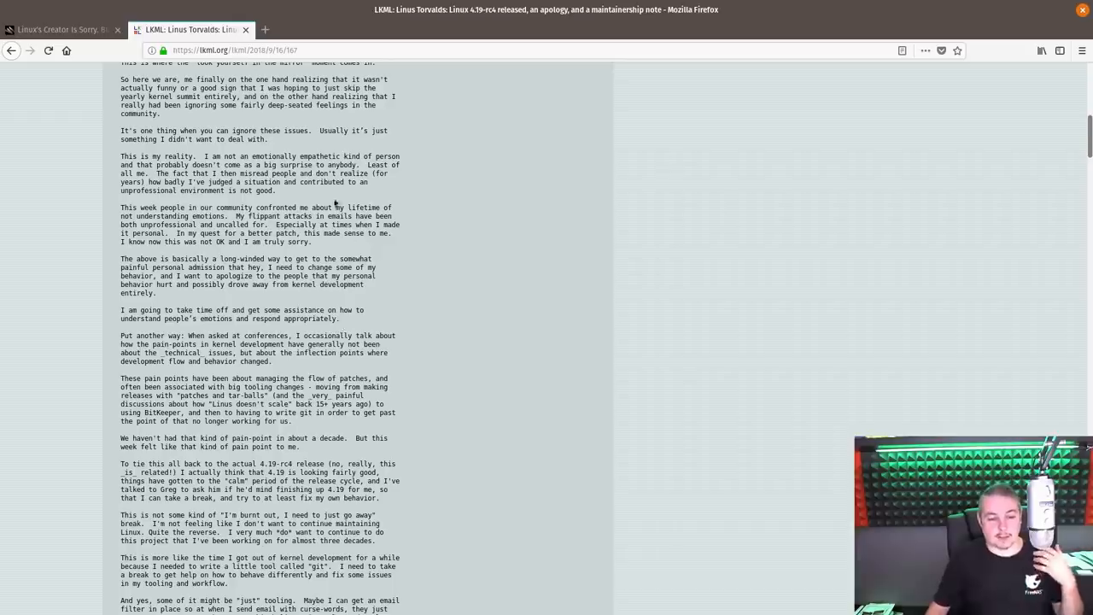
pyautogui.moveTo(403, 294)
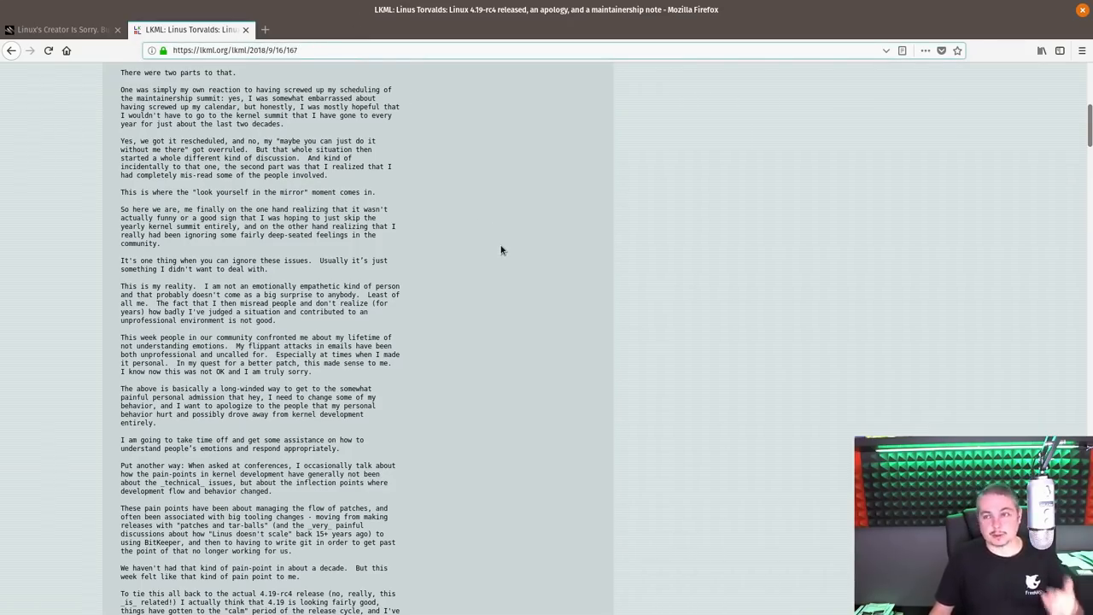
pyautogui.moveTo(570, 310)
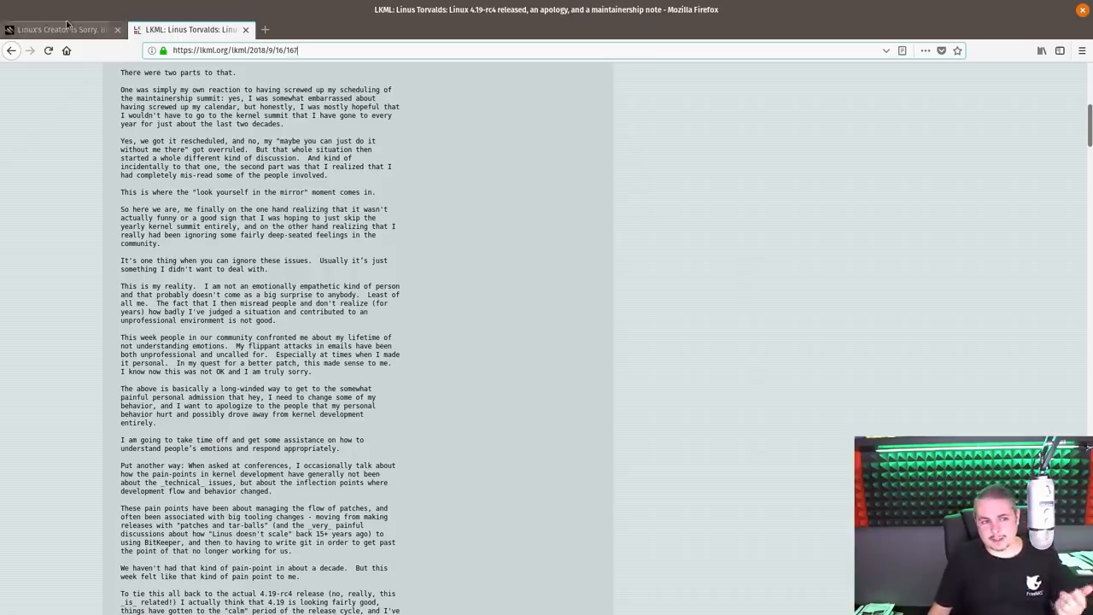
pyautogui.click(247, 48)
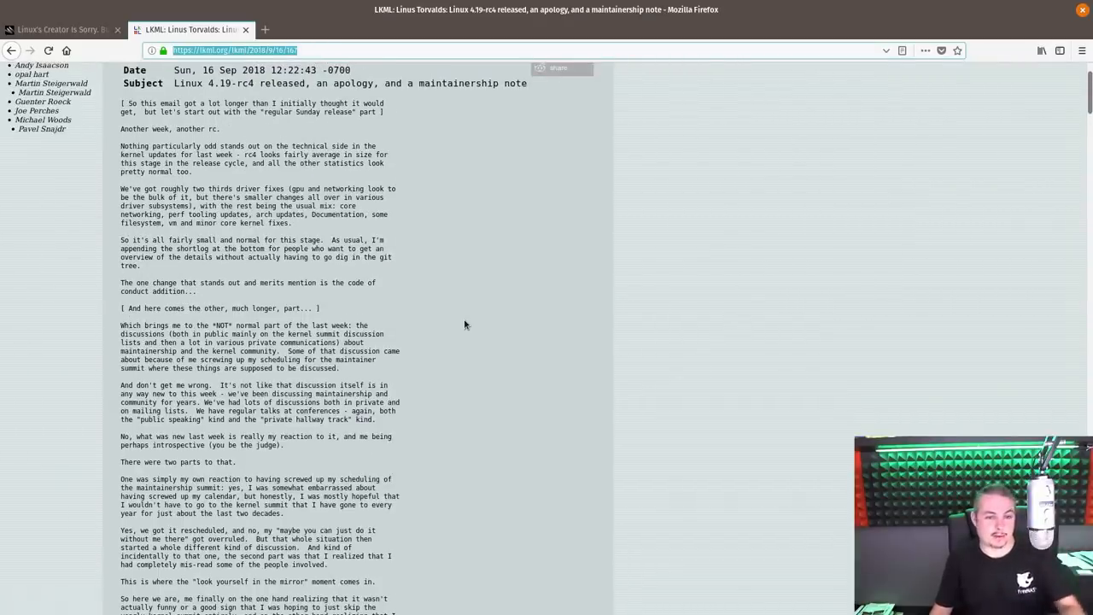
pyautogui.scroll(-3)
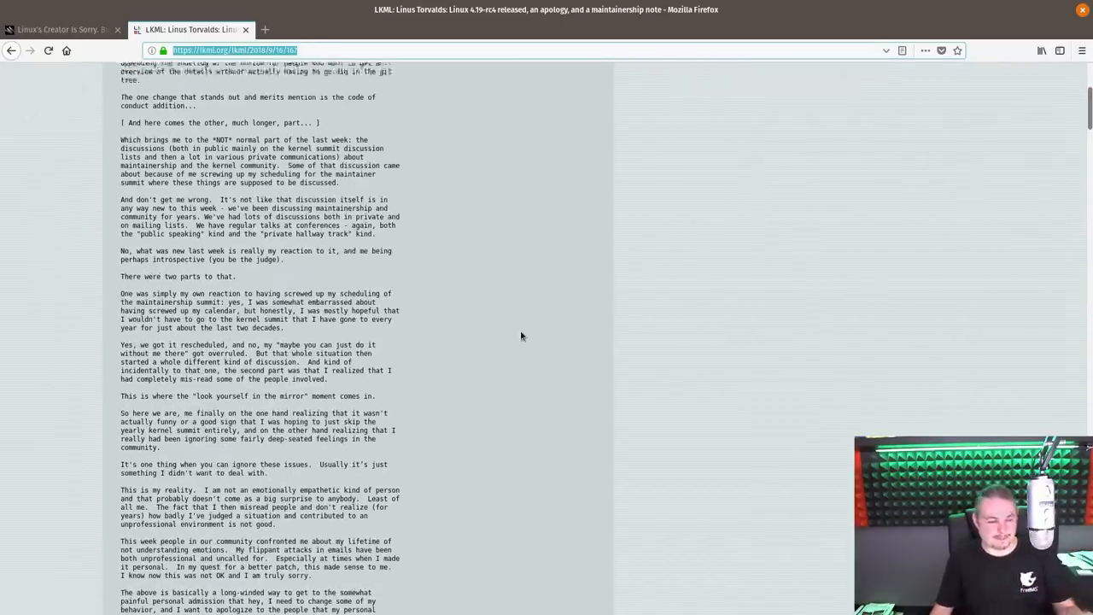
pyautogui.scroll(-3)
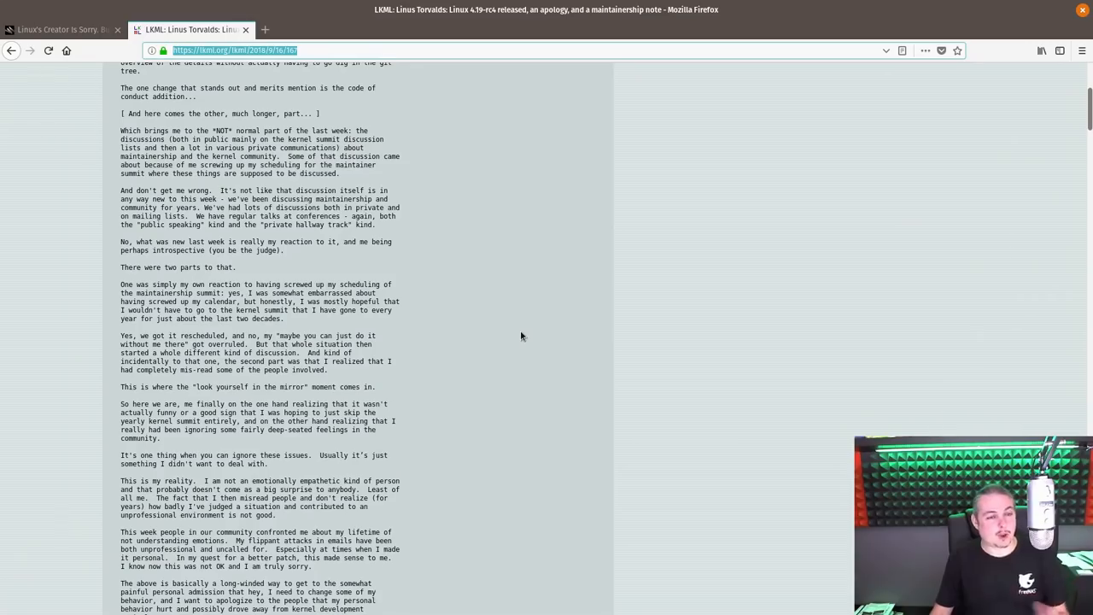